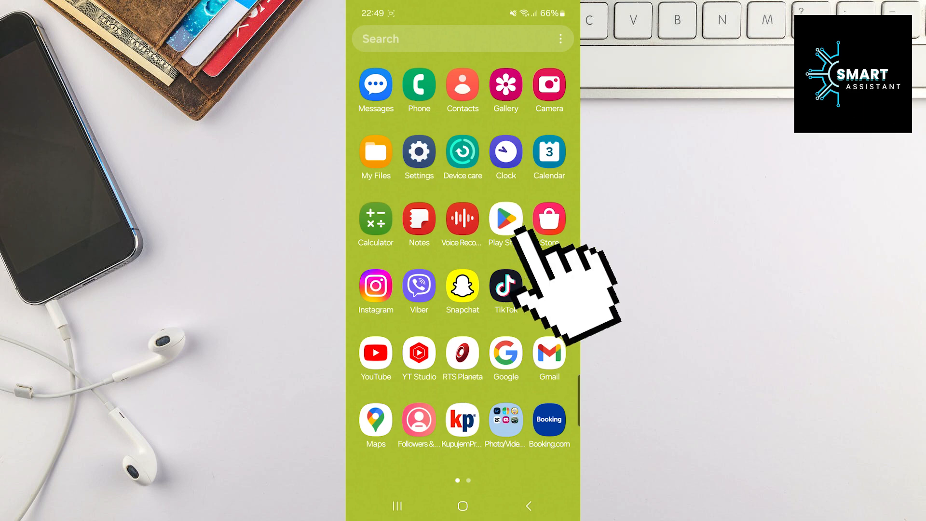
- Open the Settings app from the app drawer
left_click(505, 285)
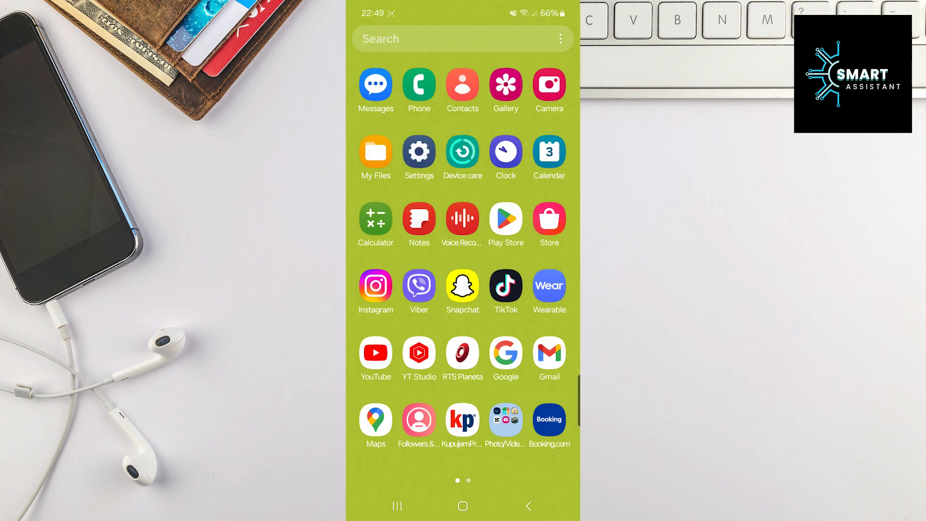
left_click(419, 153)
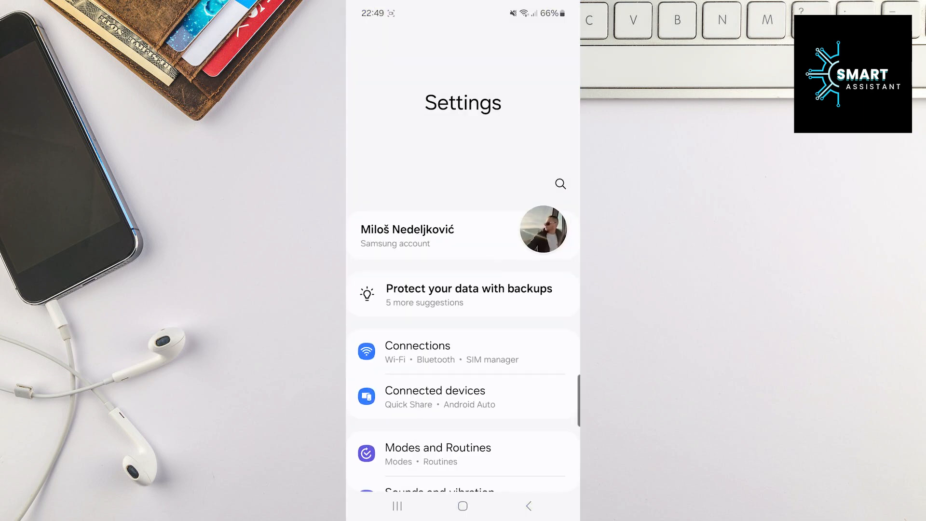
- Find TikTok in Apps and turn on its Picture-in-picture permission
scroll("down", 3)
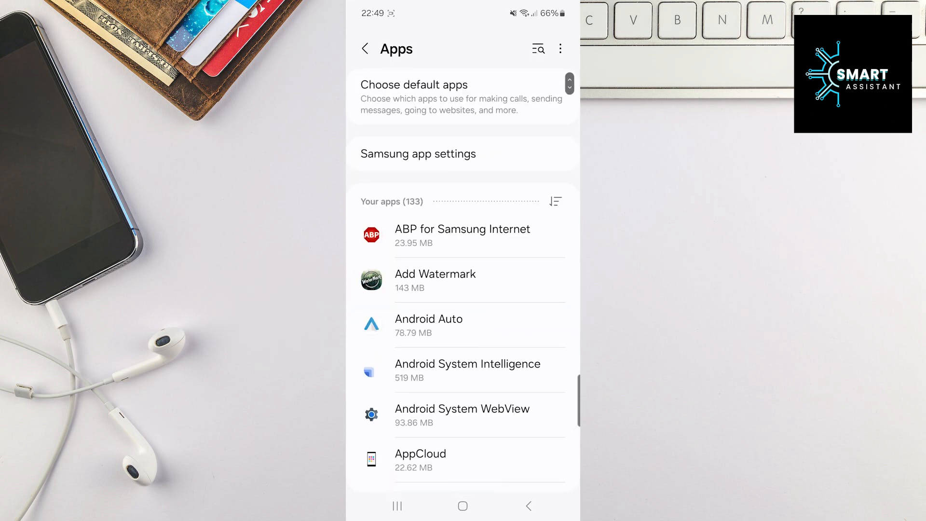
type("tiktok")
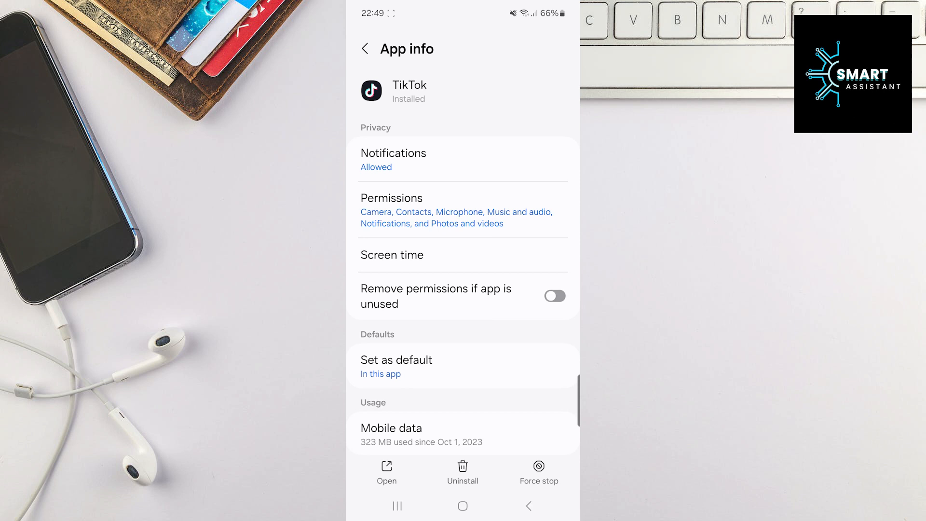
scroll("down", 3)
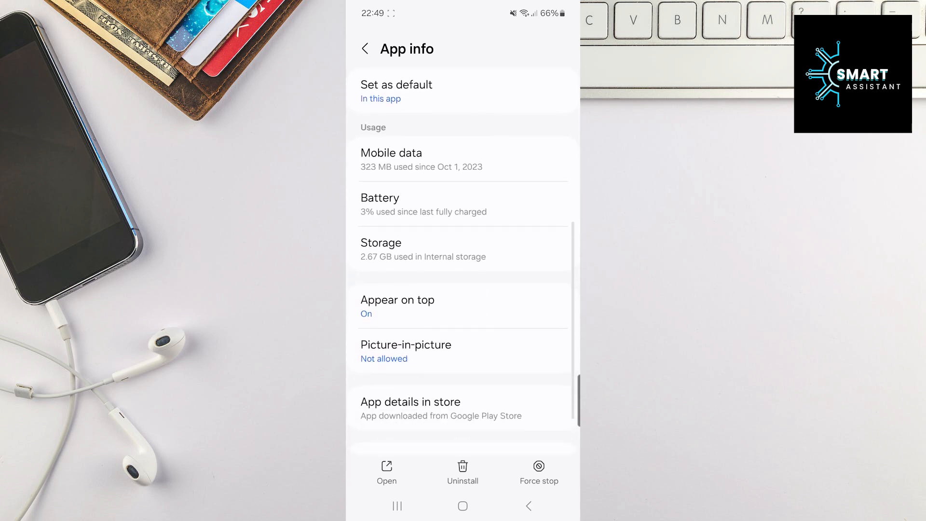
scroll("down", 3)
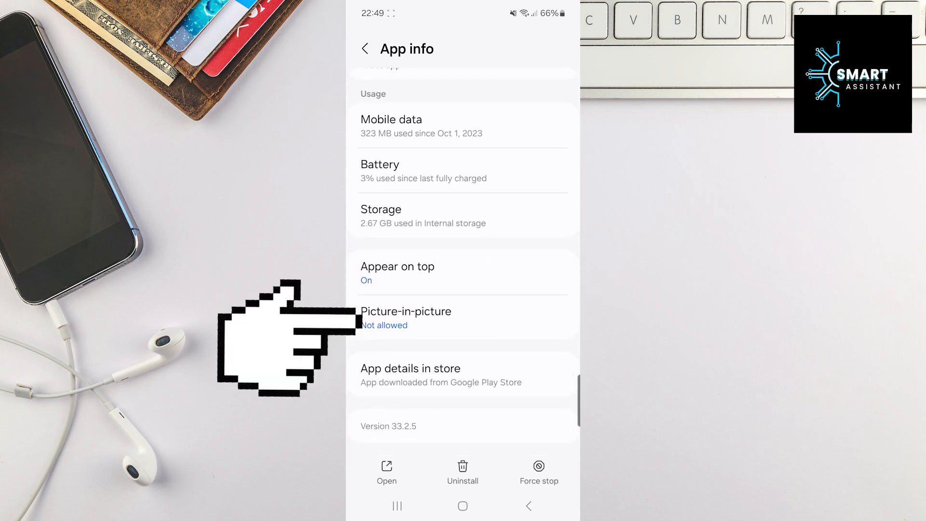
left_click(406, 318)
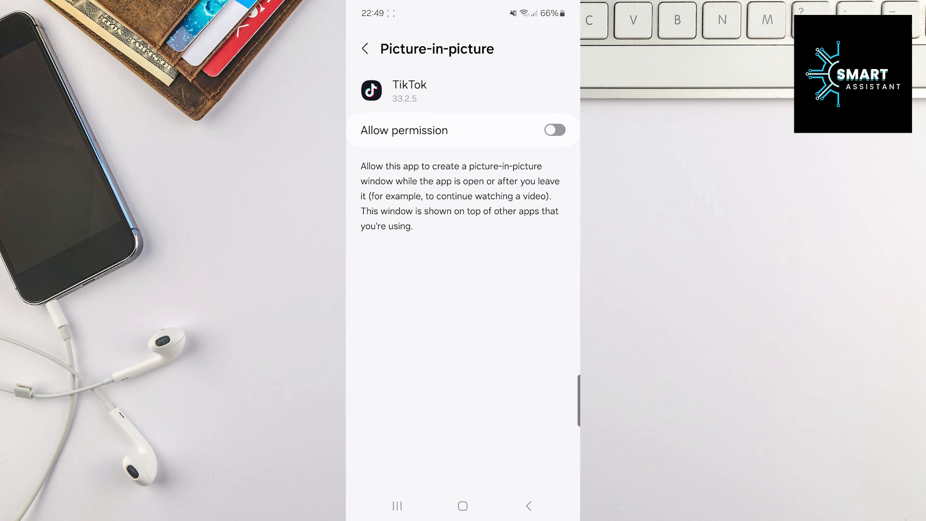
left_click(552, 130)
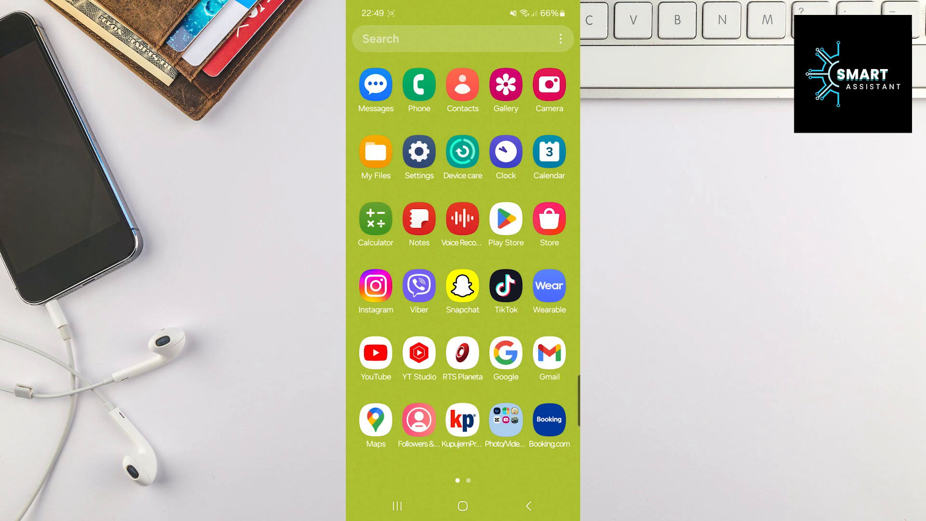
- Launch TikTok and play the current video in a Picture-in-Picture floating window
left_click(505, 286)
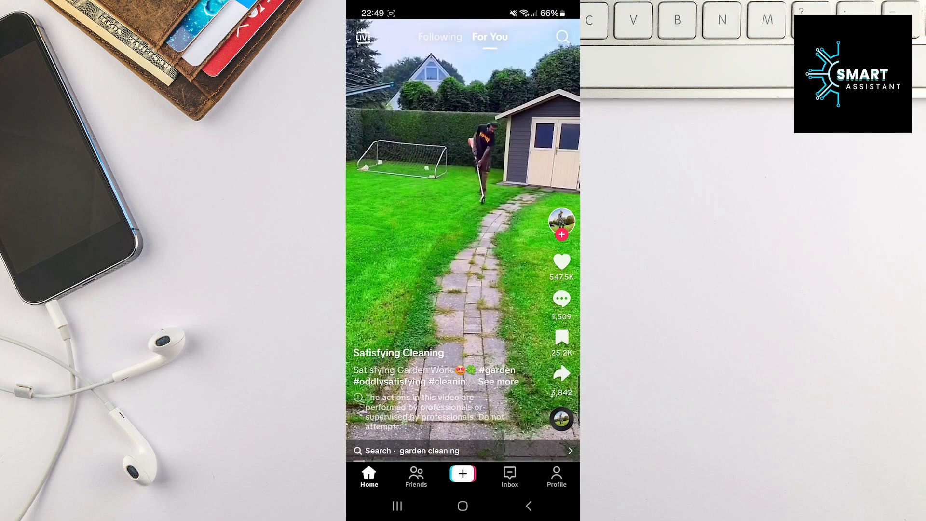
left_click(561, 373)
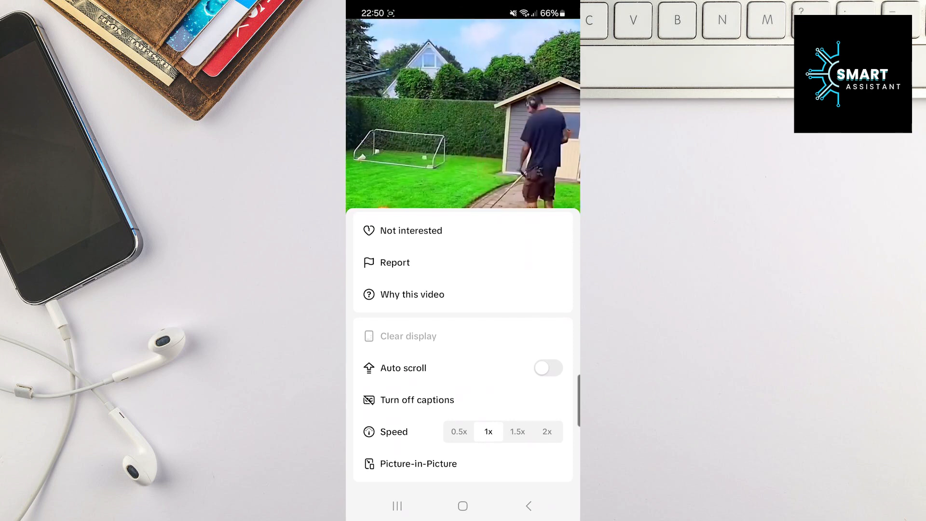
left_click(418, 463)
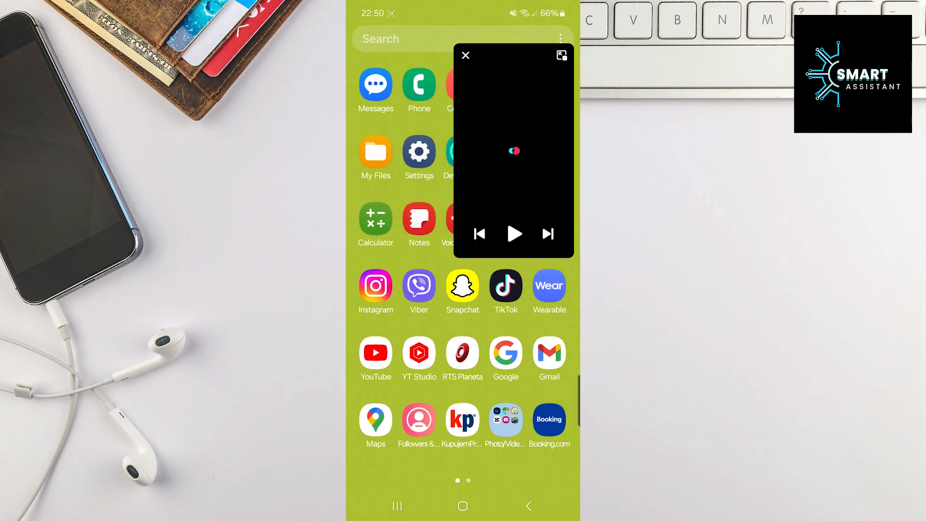
- Play, pause and skip back to the garden path video in the floating window
left_click(513, 234)
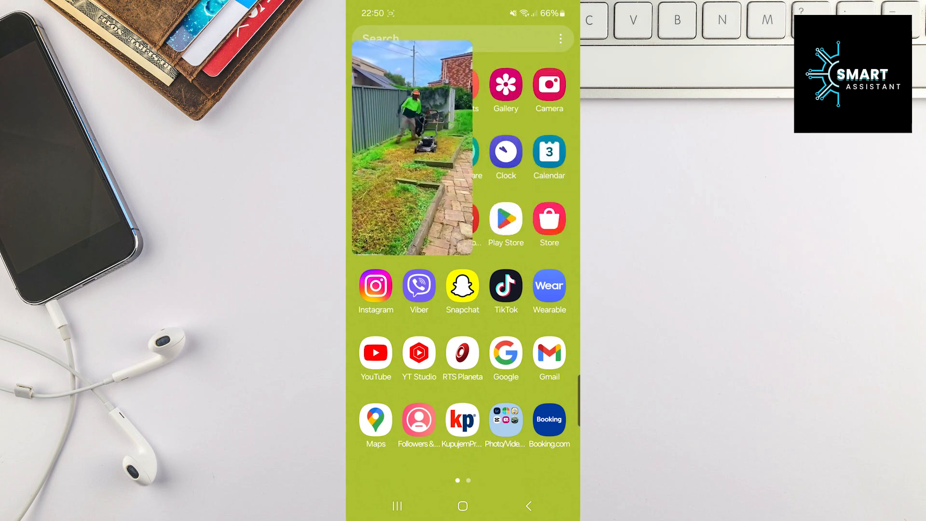
scroll("down", 3)
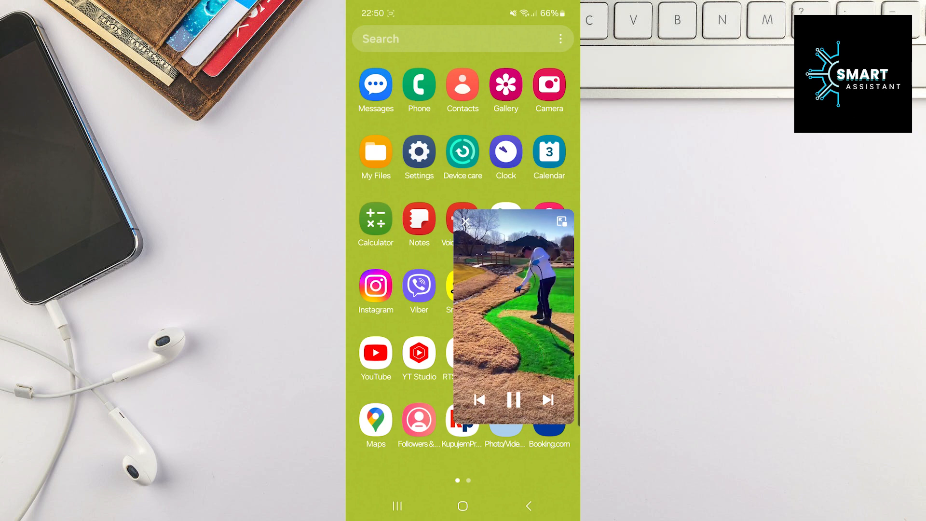
left_click(513, 400)
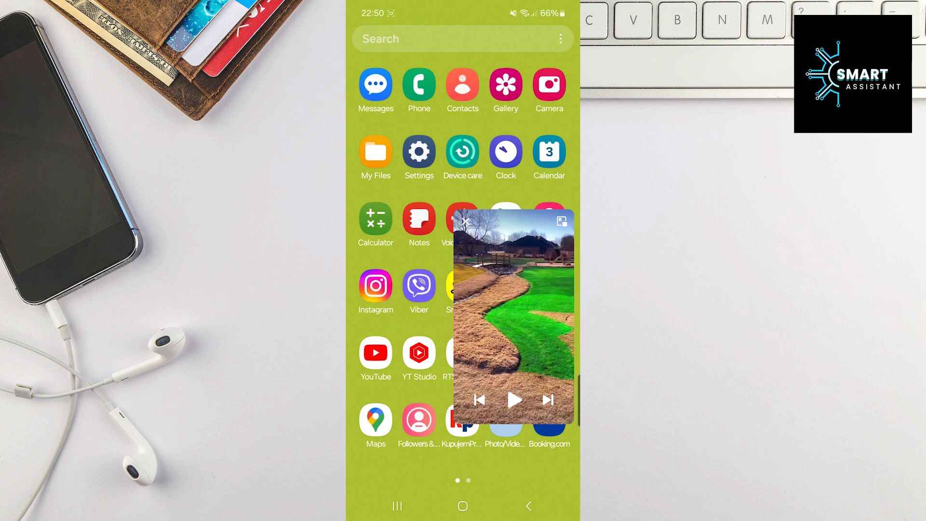
left_click(513, 400)
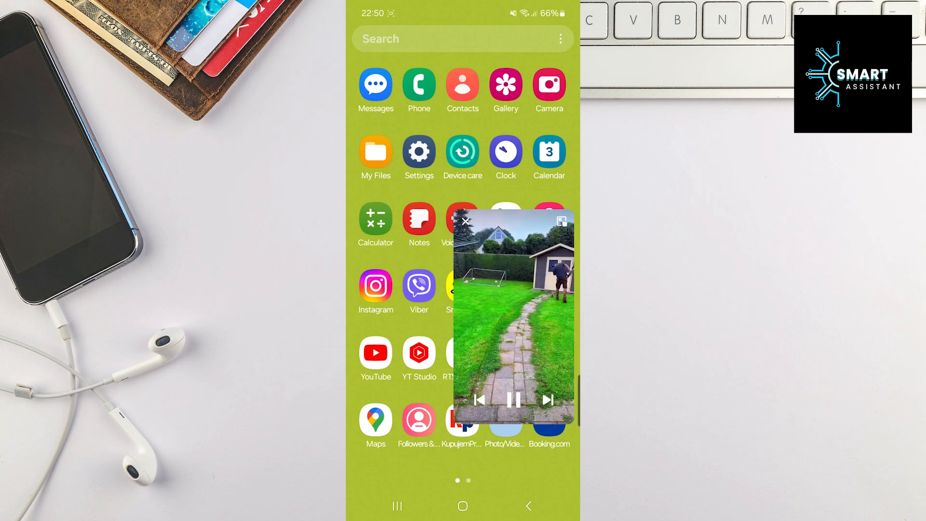
left_click(466, 220)
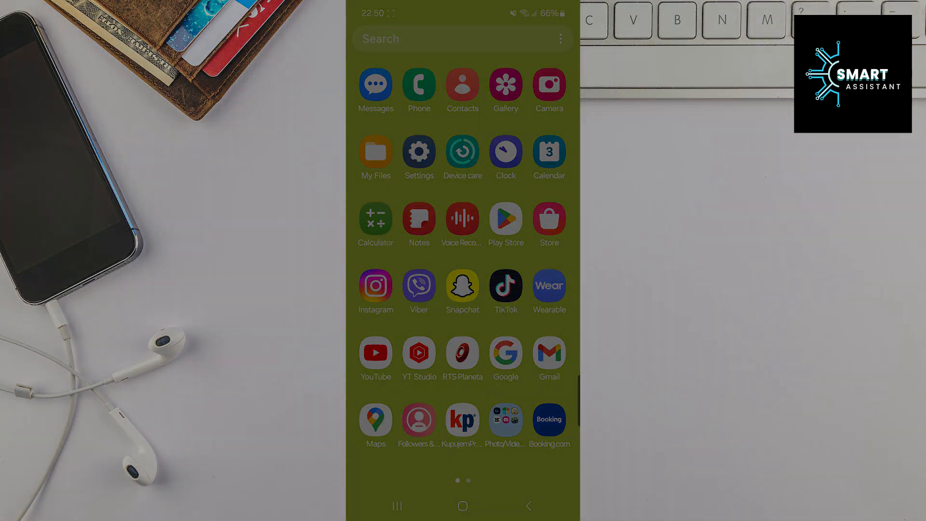